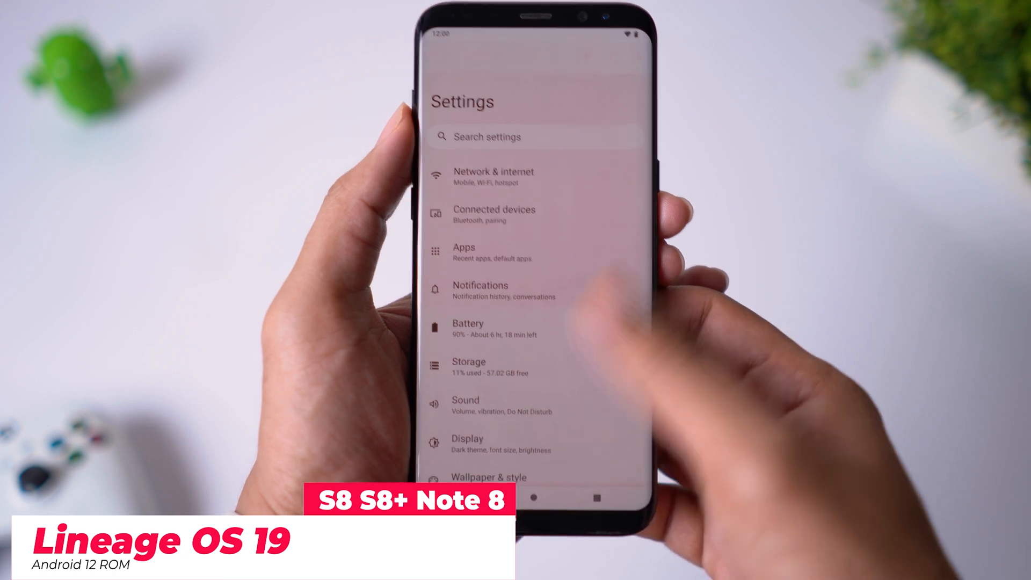
Show About phone details confirming Android 12 with LineageOS 19.0.
{"action": "scroll", "scroll_direction": "up", "scroll_amount": 3}
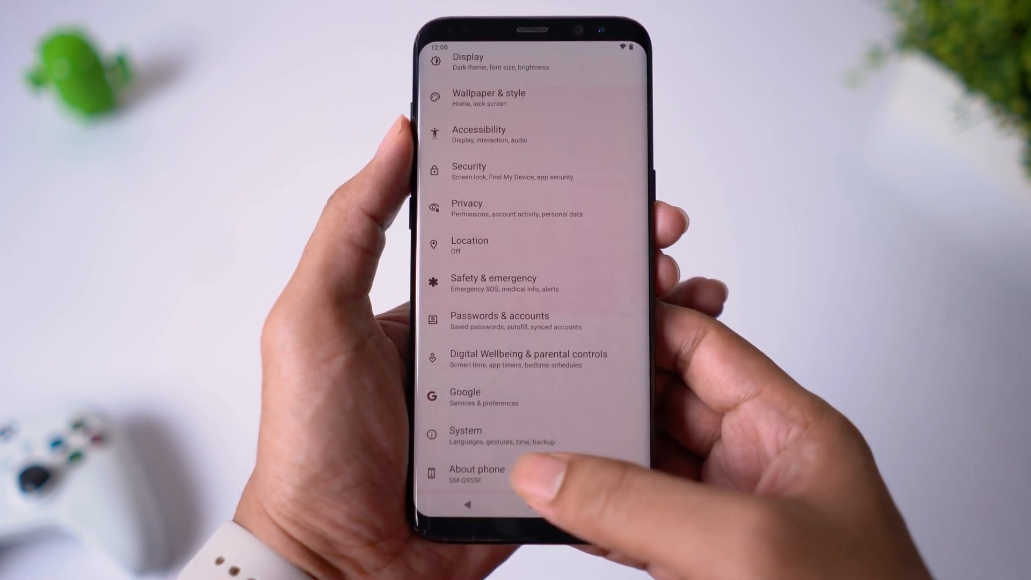
{"action": "left_click", "coordinate": [476, 473]}
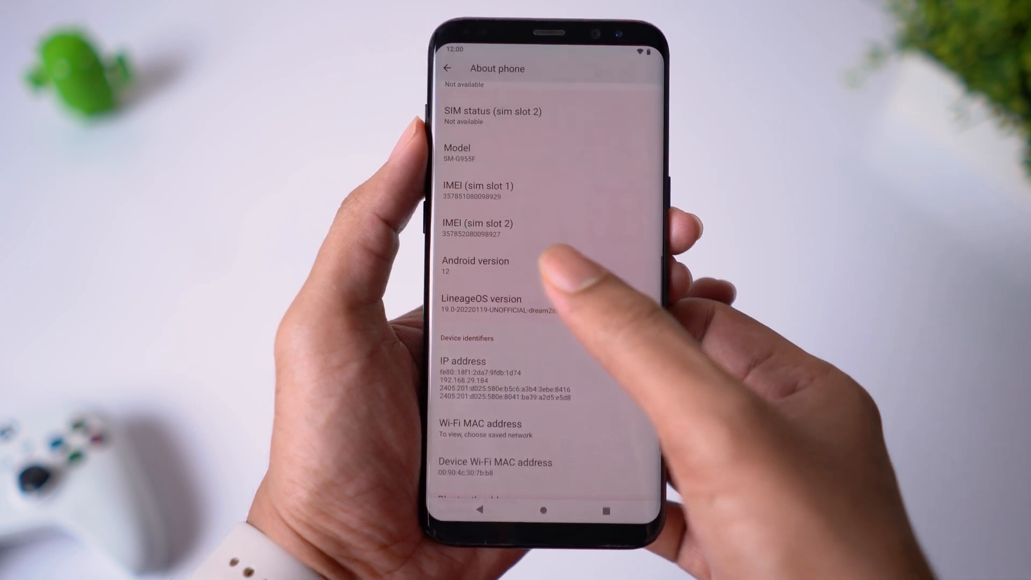
{"action": "left_click", "coordinate": [475, 265]}
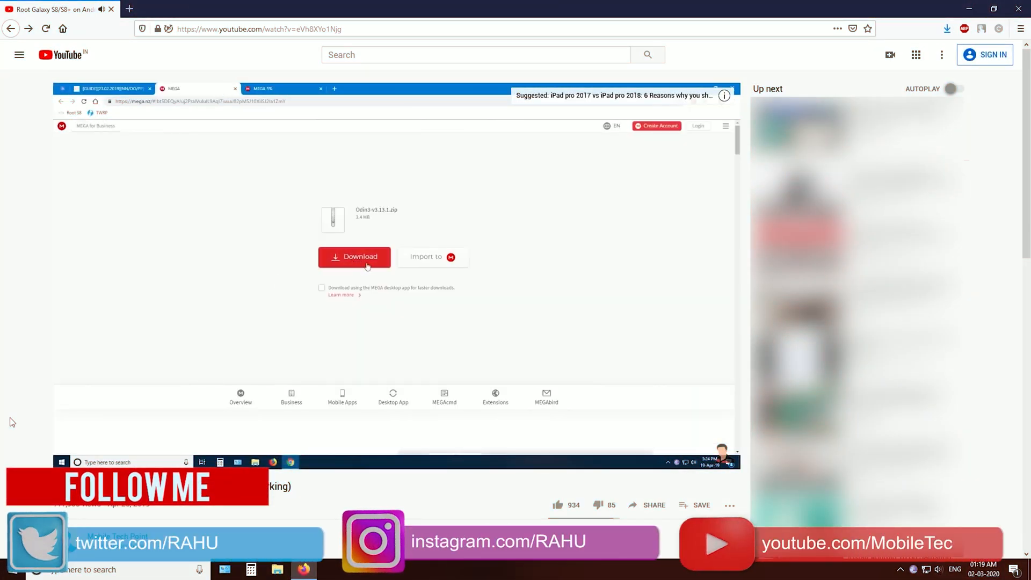
Reach the XDA LineageOS 19.0 thread's Downloads section and follow its Mega.nz link.
{"action": "left_click", "coordinate": [354, 256]}
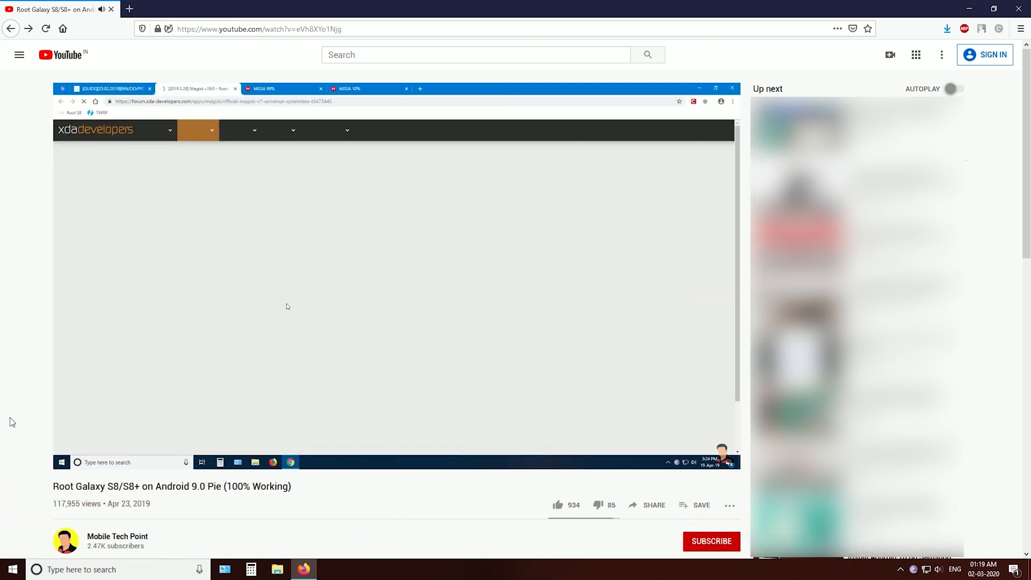
{"action": "scroll", "scroll_direction": "down", "scroll_amount": 3}
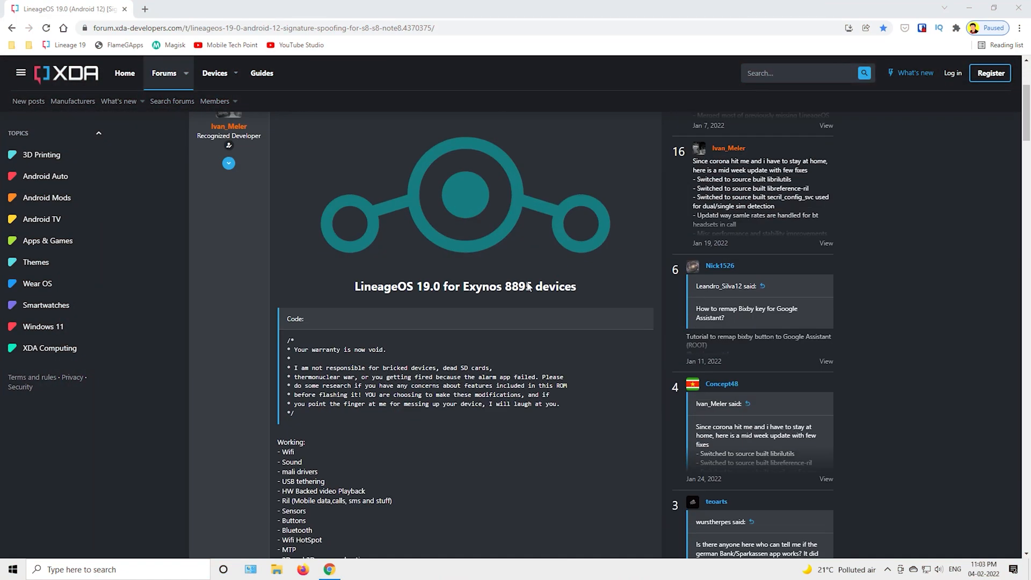
{"action": "scroll", "scroll_direction": "down", "scroll_amount": 3}
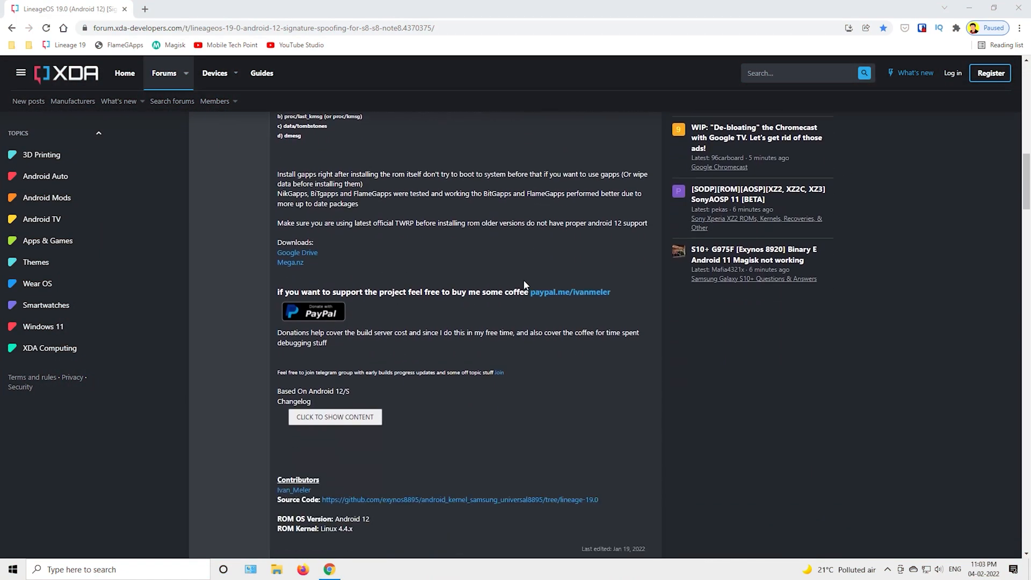
{"action": "left_click", "coordinate": [297, 251]}
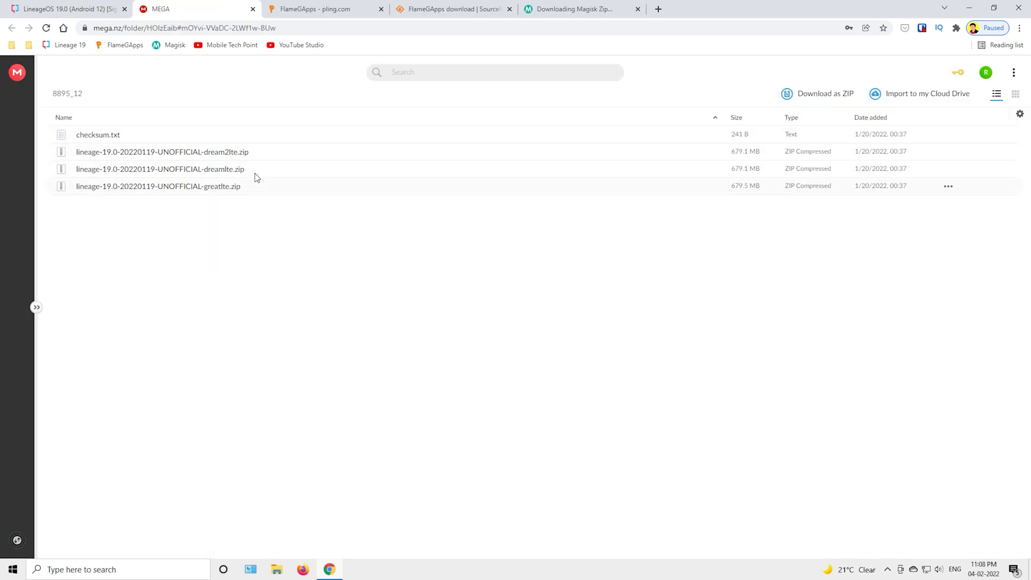
Start downloading lineage-19.0-20220119-UNOFFICIAL-dream2lte.zip from MEGA.
{"action": "left_click", "coordinate": [162, 151]}
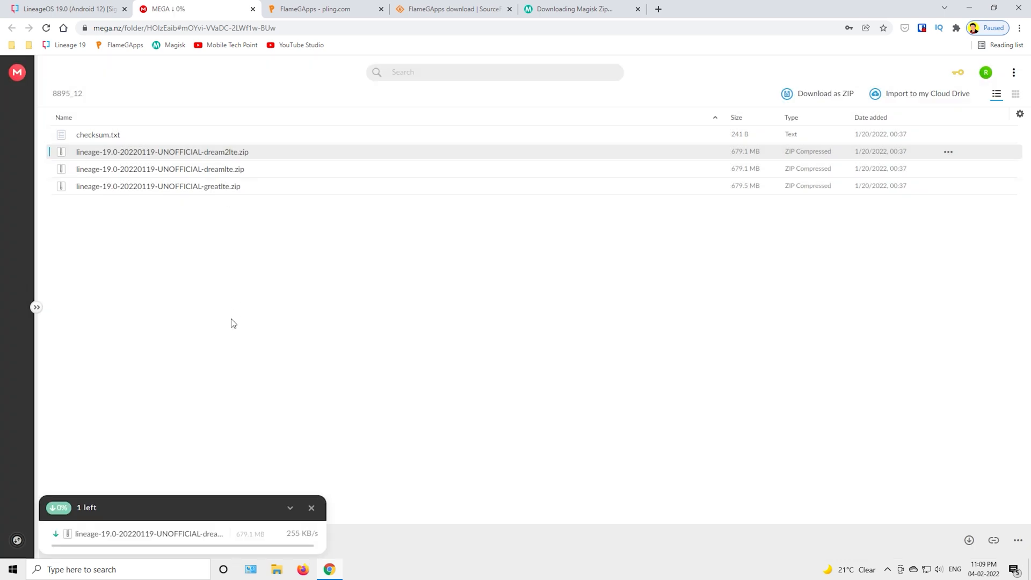
{"action": "left_click", "coordinate": [323, 9]}
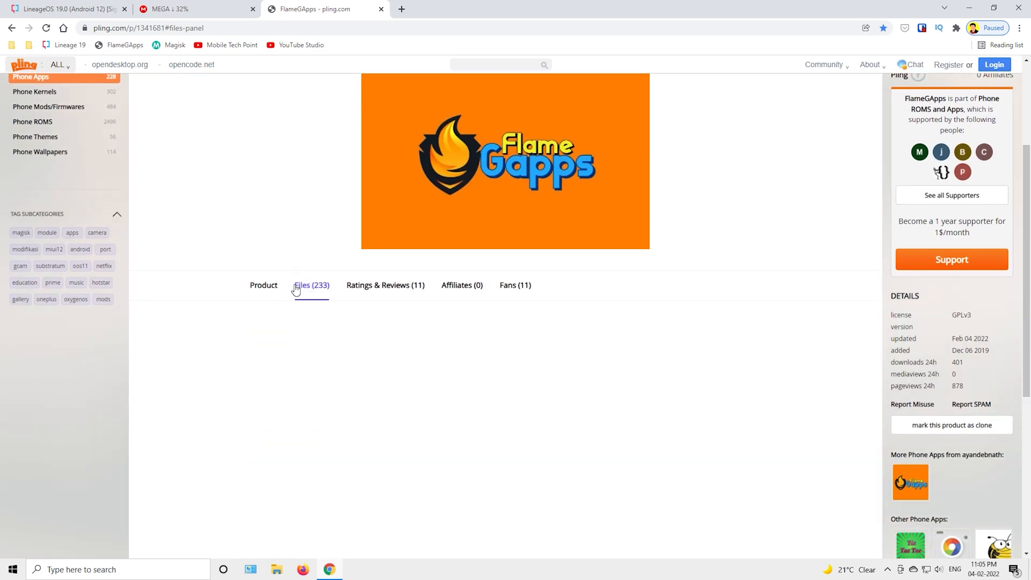
Download FlameGApps-12.0-full-arm64-20220204.zip from the pling Files list.
{"action": "left_click", "coordinate": [311, 285]}
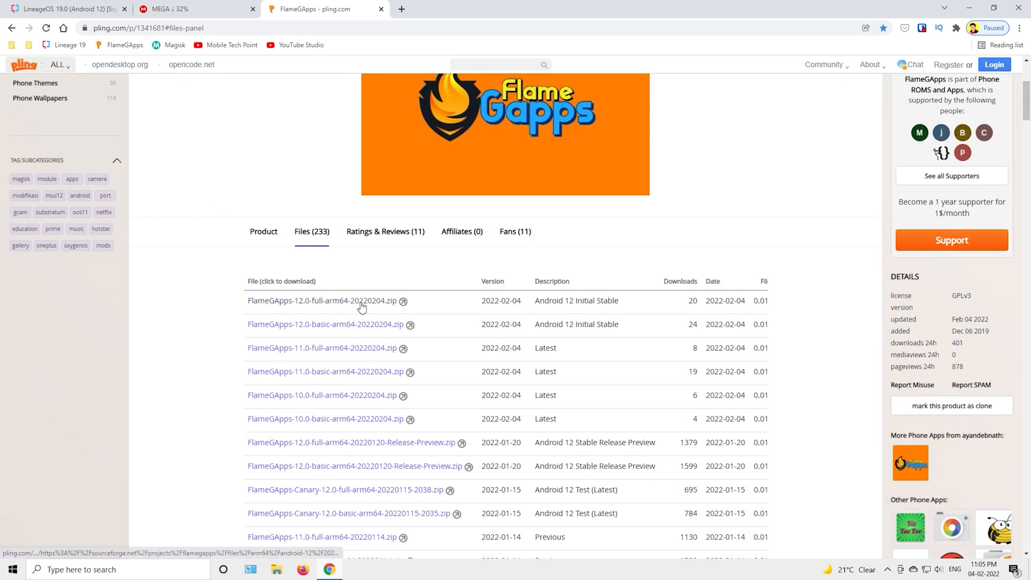
{"action": "left_click", "coordinate": [321, 301]}
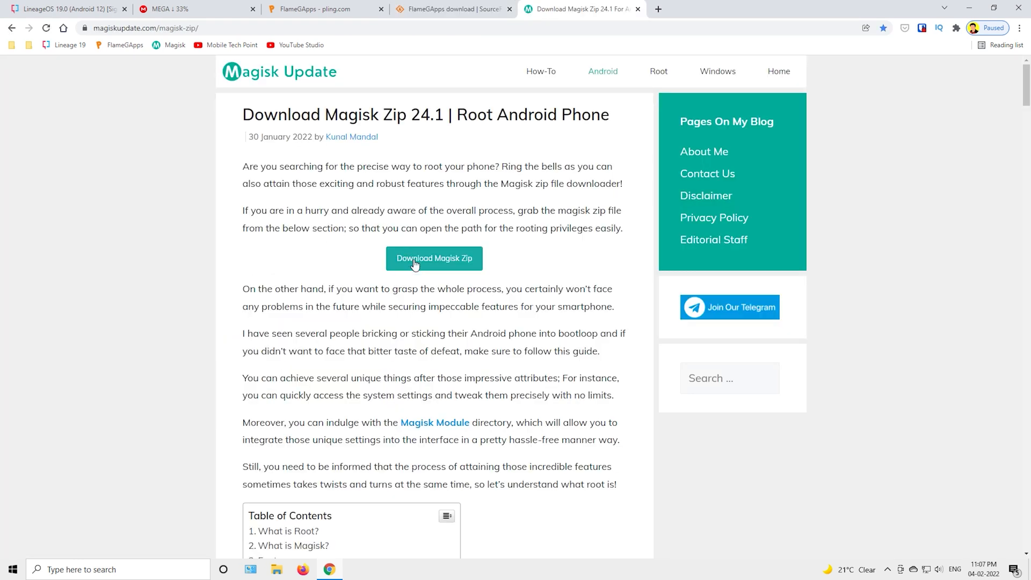
Download the Magisk v24.1 zip from the Magisk Update site.
{"action": "left_click", "coordinate": [434, 258]}
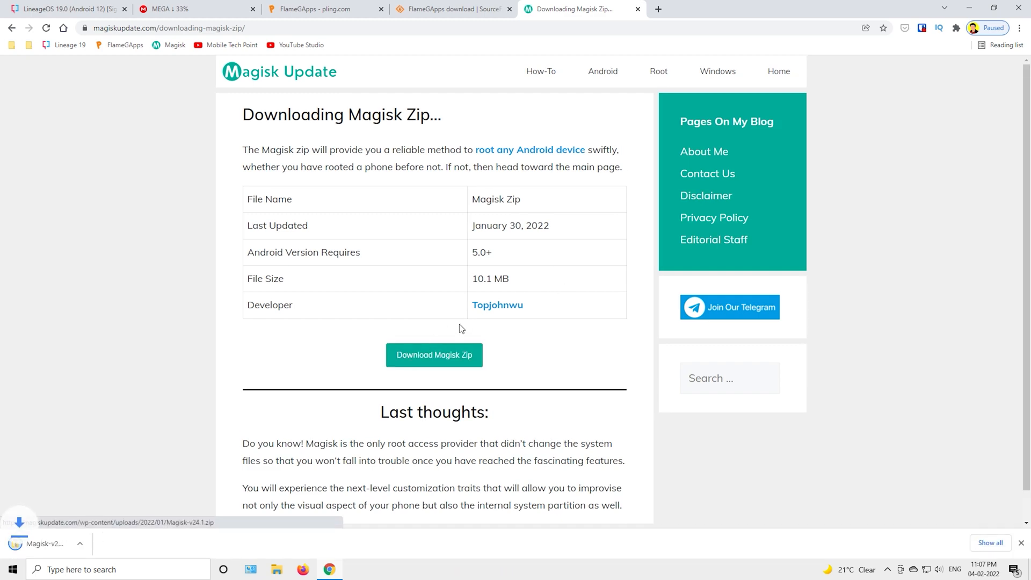
{"action": "right_click", "coordinate": [16, 65]}
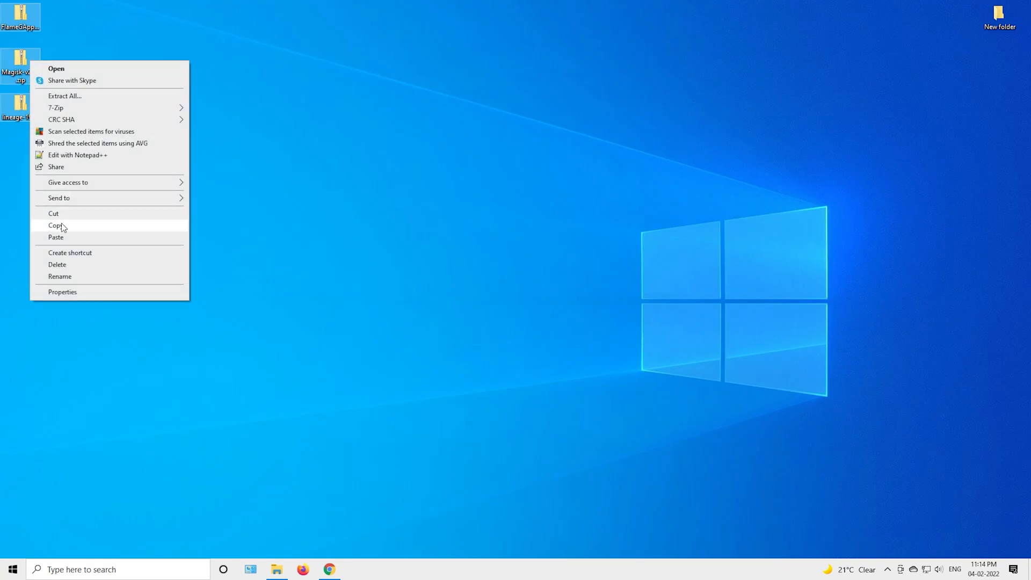
Copy the Magisk and LineageOS zips into Galaxy S8+ Card\ROM\Lineage 19.
{"action": "left_click", "coordinate": [56, 69]}
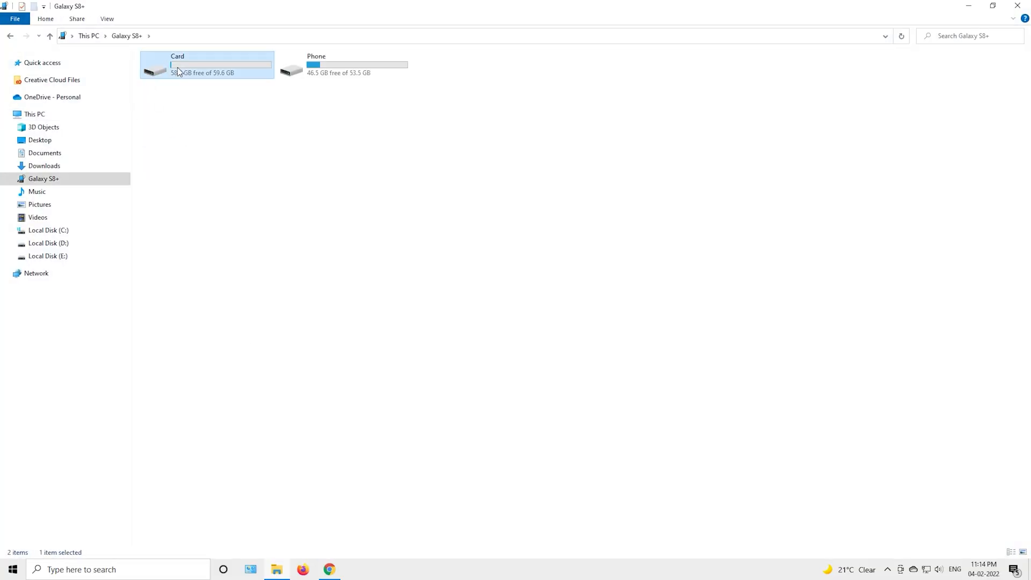
{"action": "double_click", "coordinate": [177, 64]}
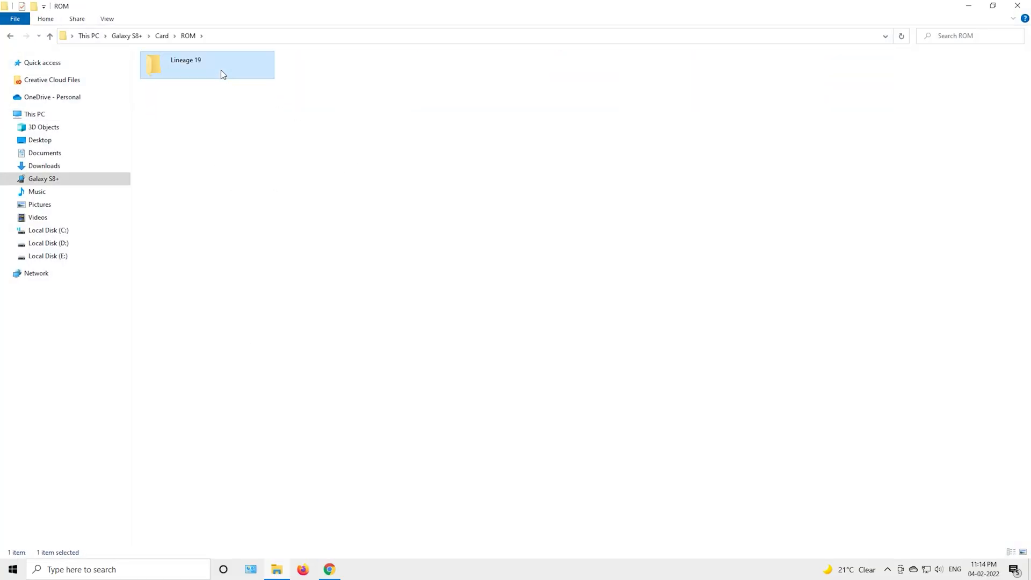
{"action": "double_click", "coordinate": [186, 60]}
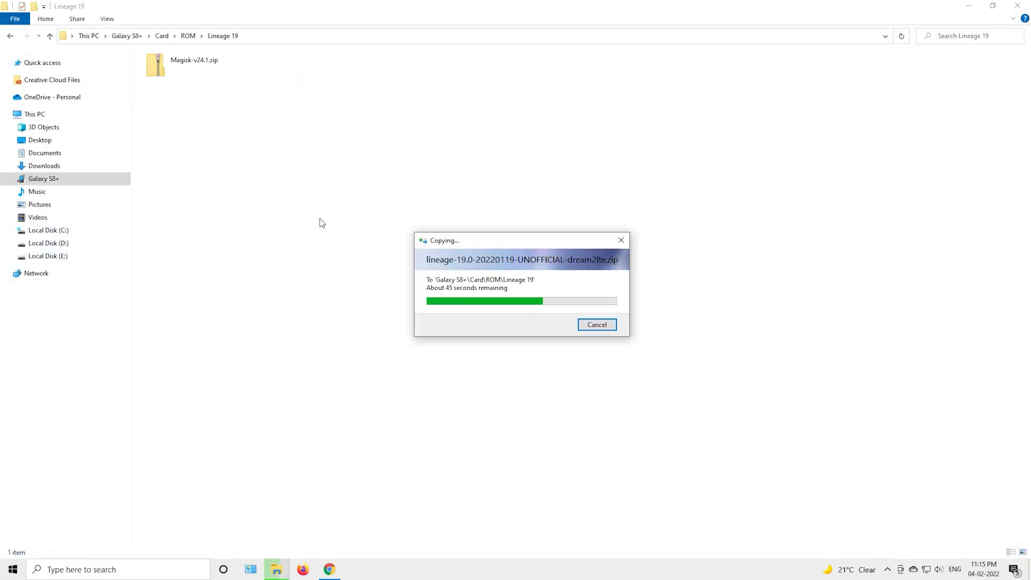